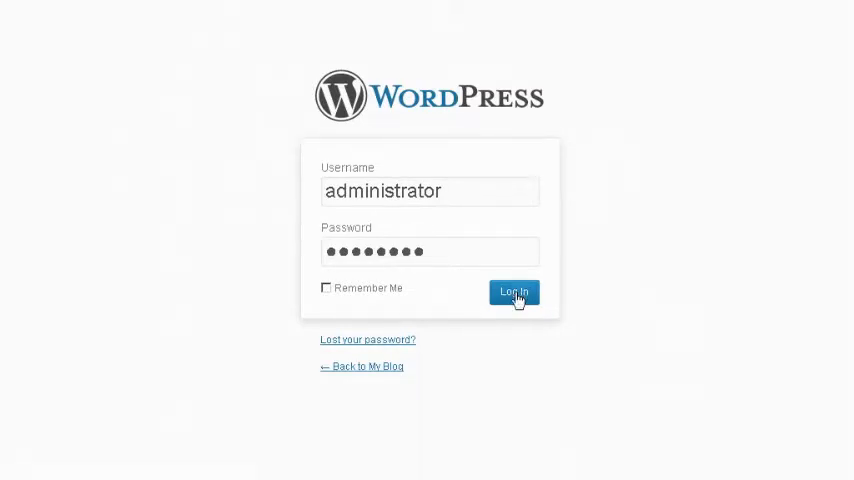
Submit the administrator login and get the 'ERROR: Invalid username' message with emptied fields
{"action": "left_click", "coordinate": [514, 292]}
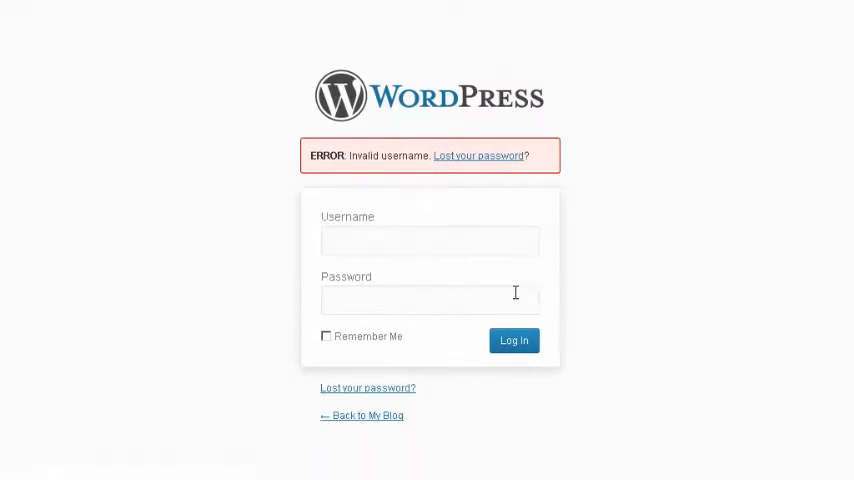
{"action": "left_click", "coordinate": [428, 240]}
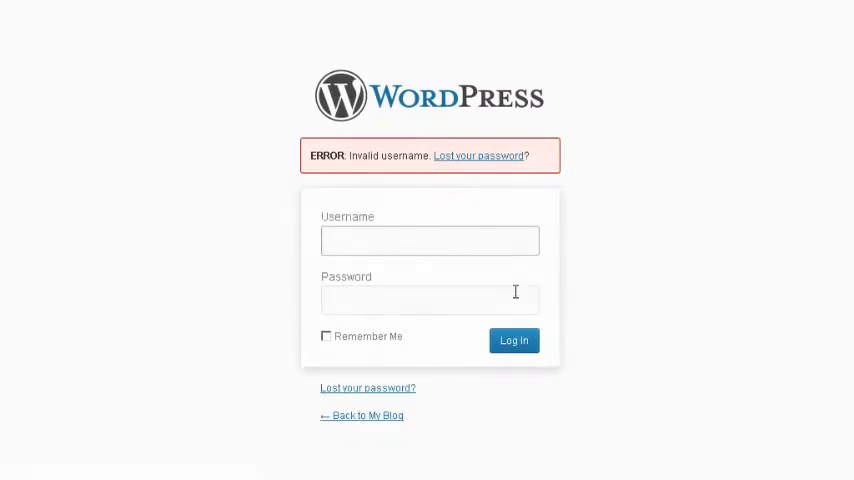
{"action": "left_click", "coordinate": [428, 240]}
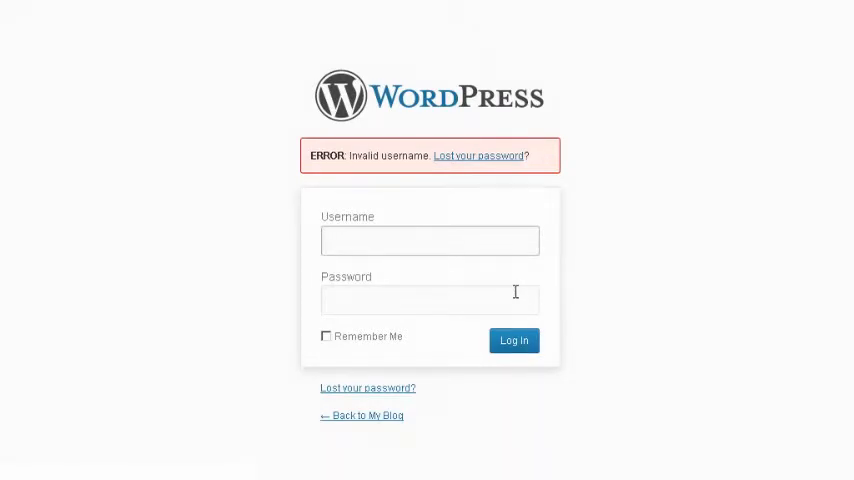
{"action": "left_click", "coordinate": [428, 240]}
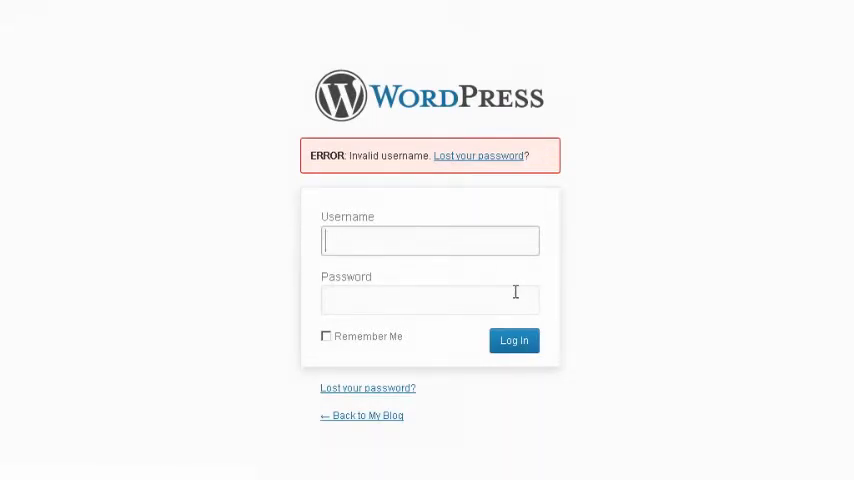